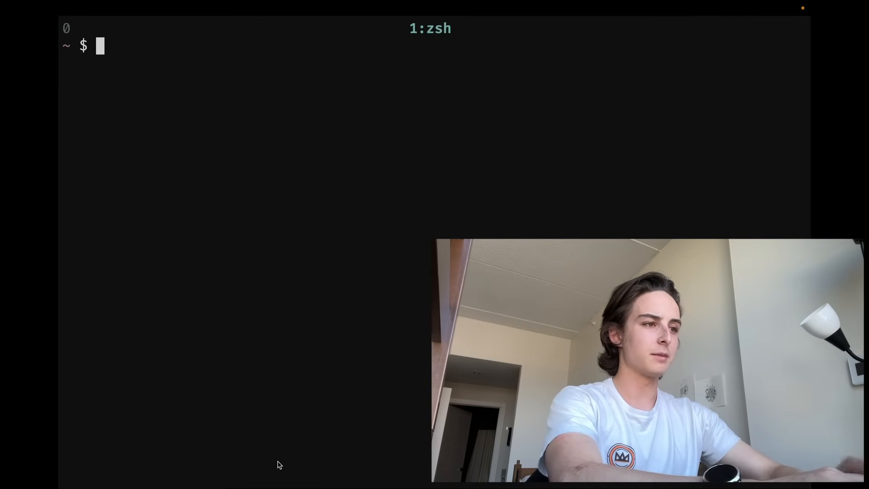
mouse_move(445, 45)
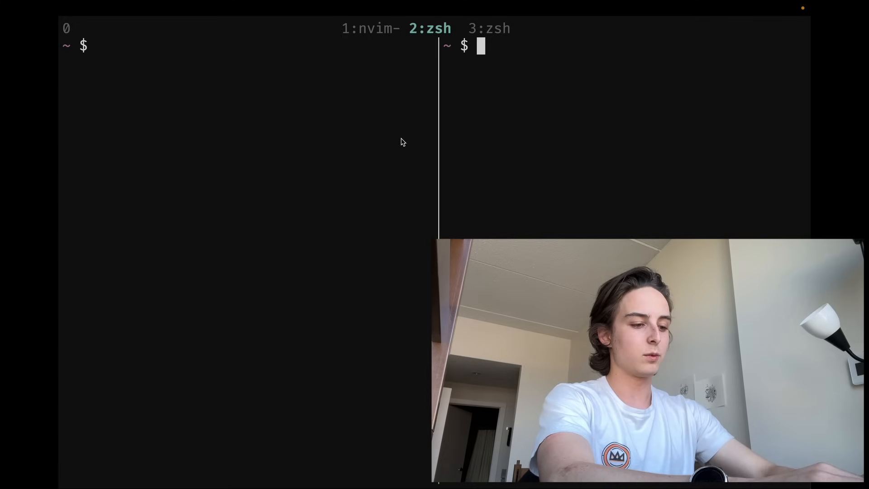
mouse_move(475, 83)
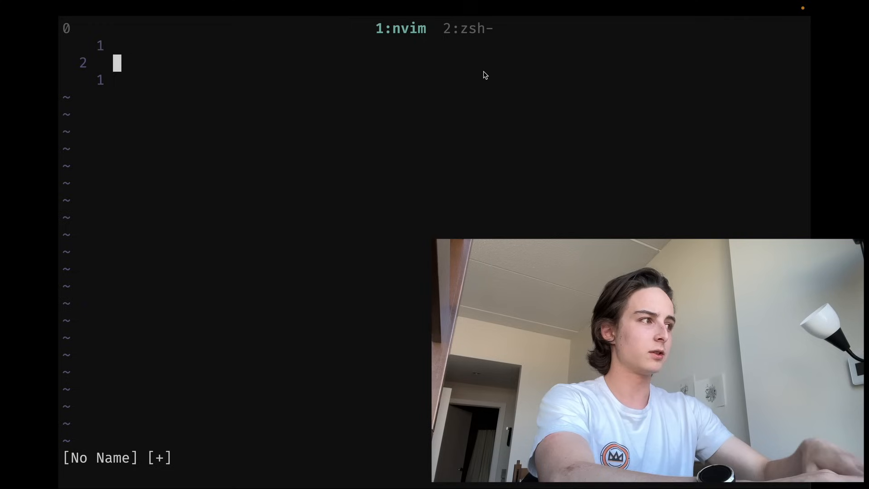
Step: Insert 'testen' in the buffer, detach, and rejoin the session with tmux attach
key("i")
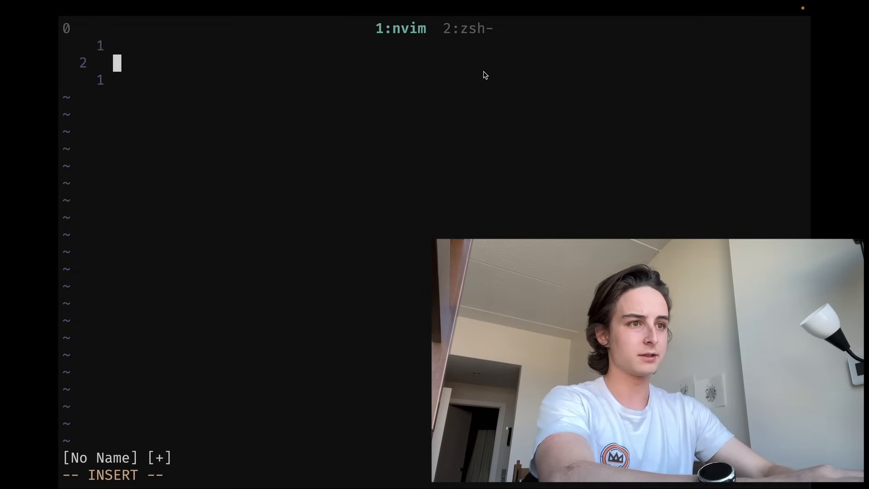
type("testen")
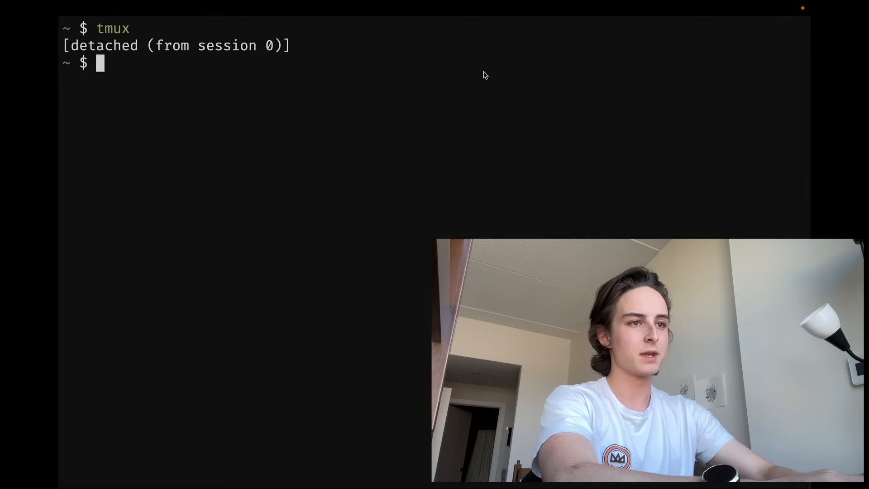
type("tmux attach")
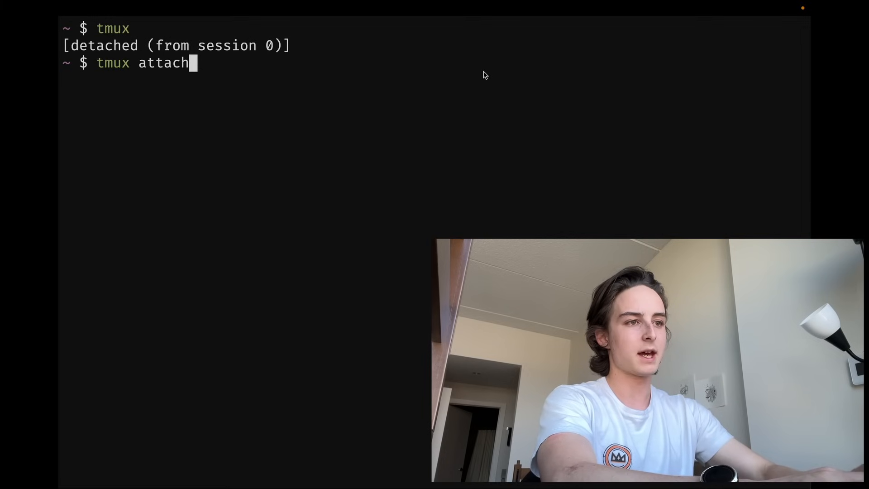
key("Return")
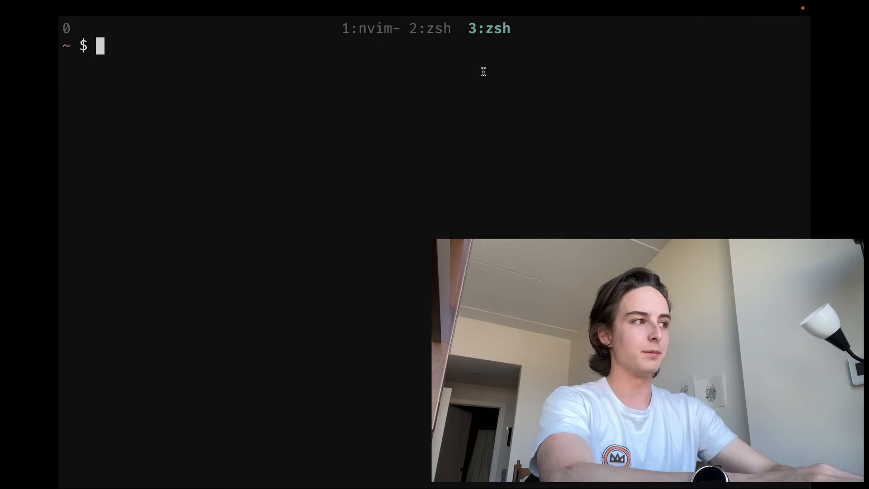
Step: Start the _config session with nvim in window 1 and a second zsh window
key("c")
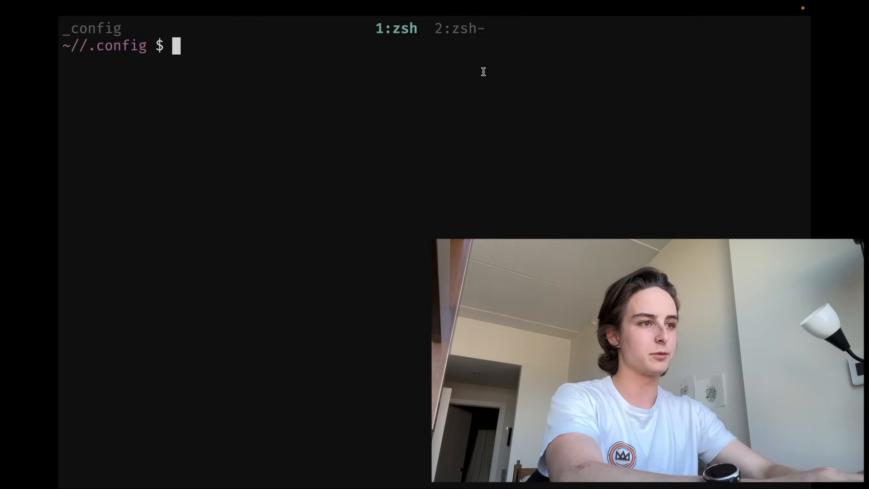
type("nvim")
type("npm r")
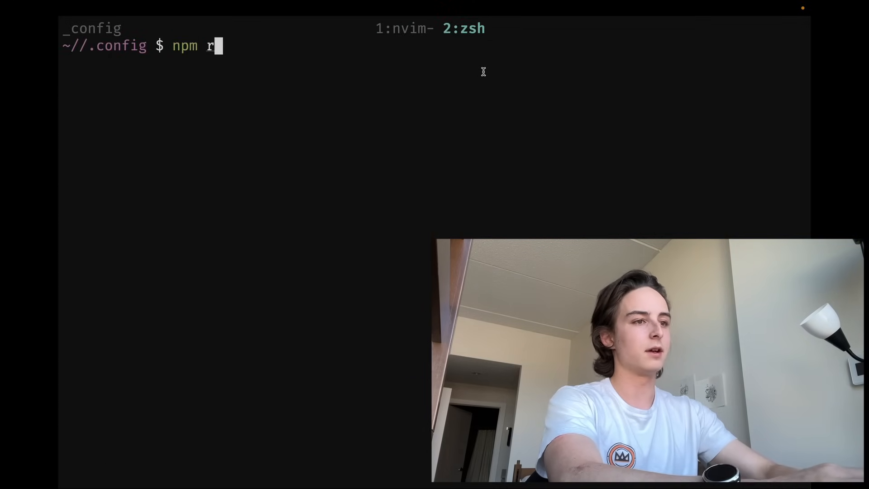
type("un dev")
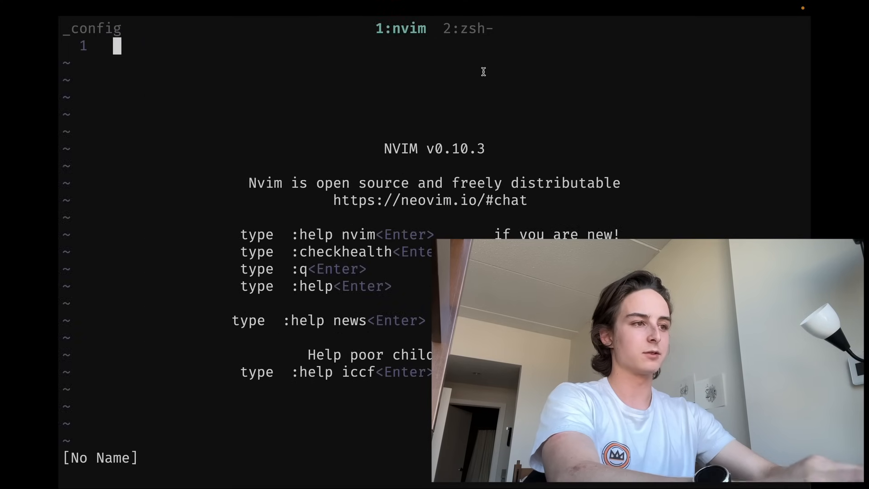
Step: Find scripts/tmux-sessionizer.sh via the fuzzy finder with 'tmux' and view its fzf code
type("o")
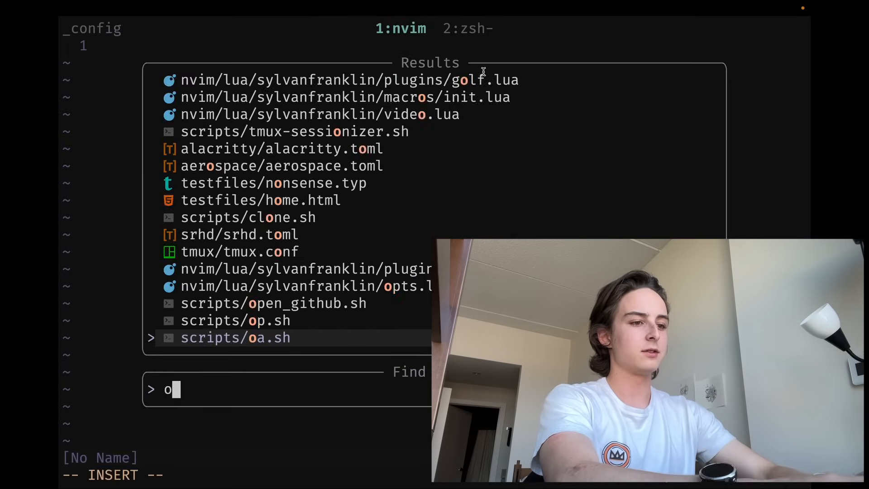
type("tmux")
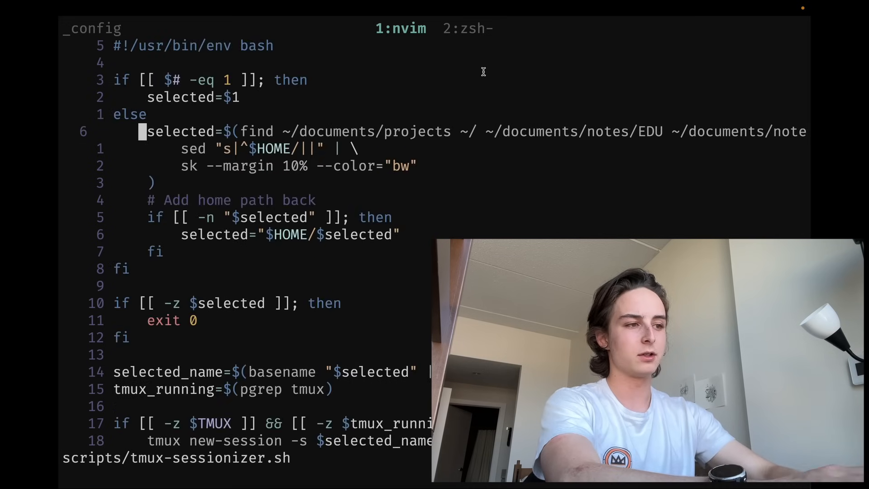
key("j")
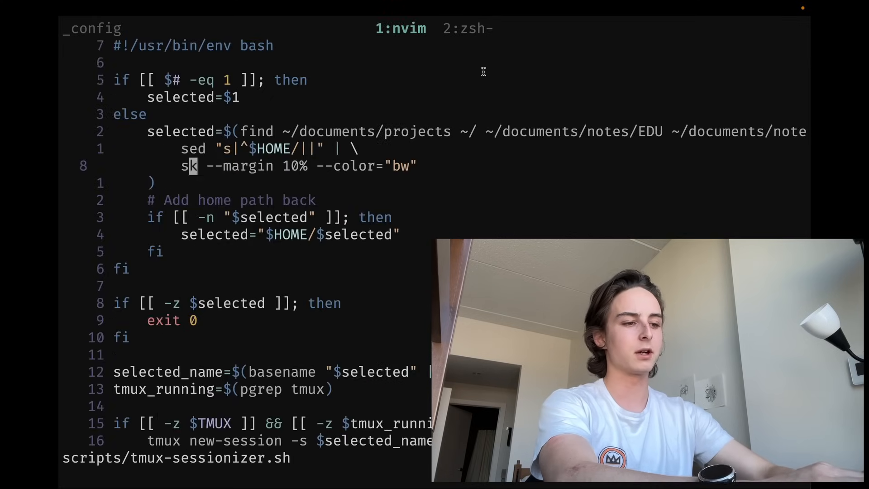
type("fzf")
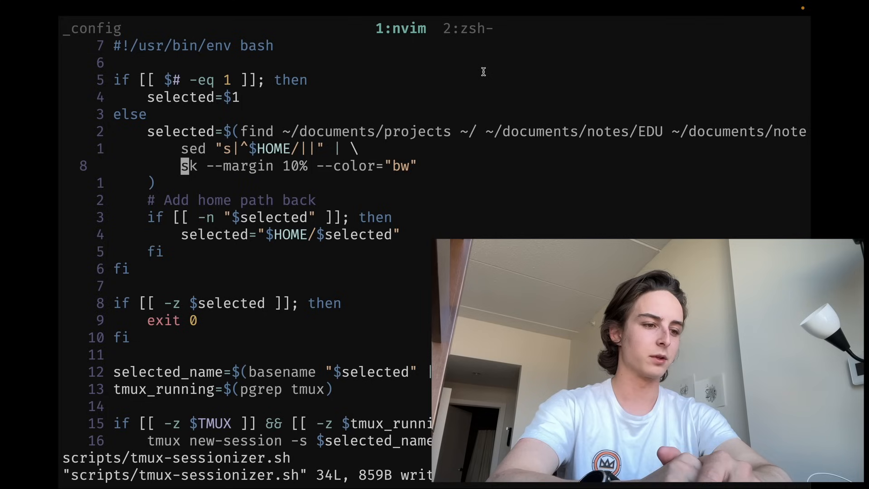
scroll("down", 3)
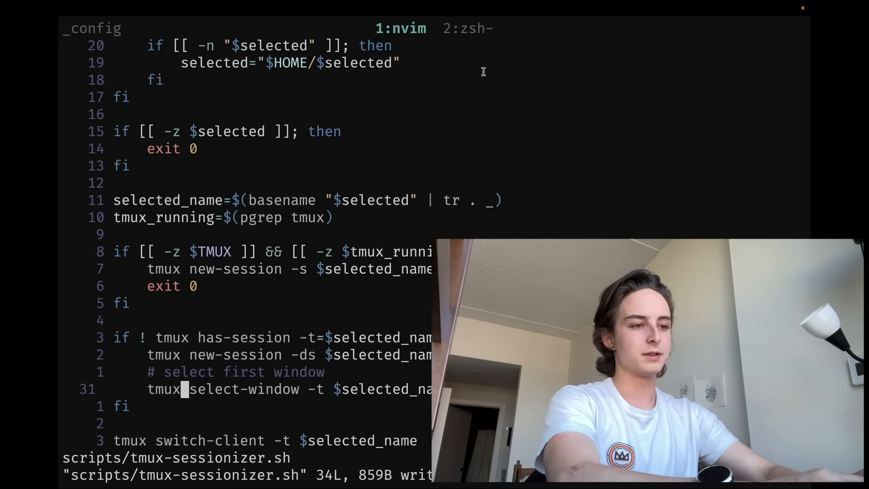